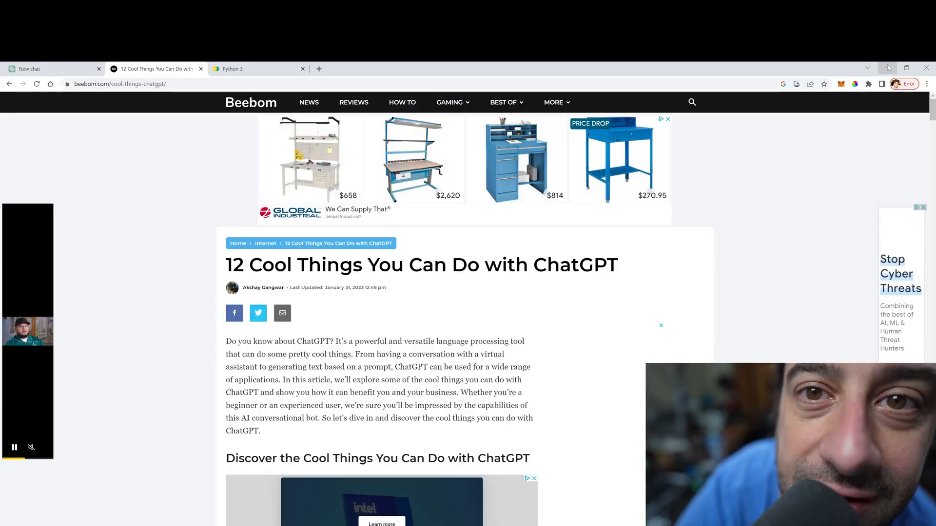
- Scroll Beebom to the Linux Terminal prompt and switch to the ChatGPT tab
scroll("down", 3)
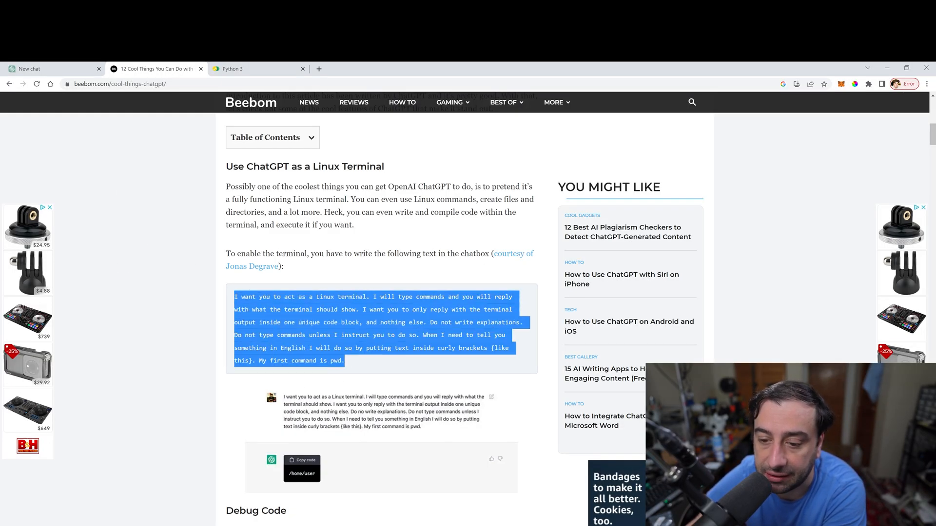
left_click(54, 68)
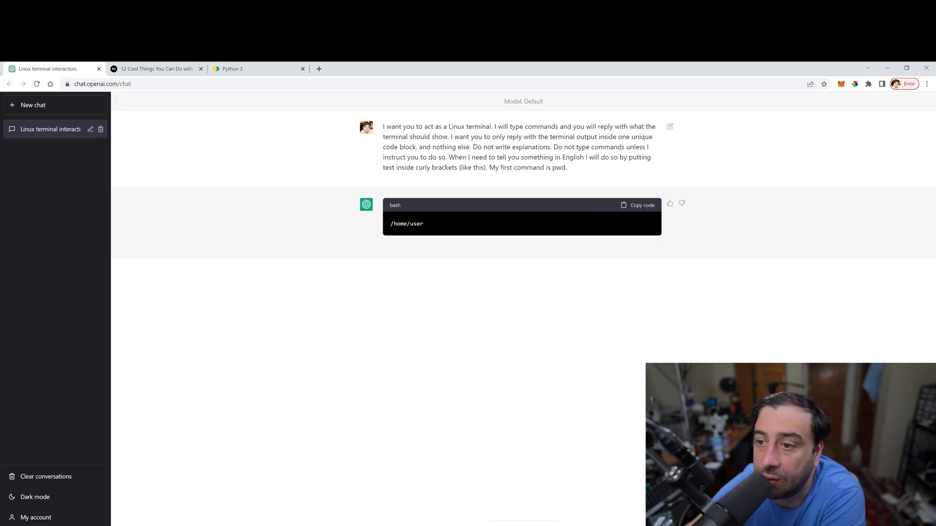
mouse_move(410, 210)
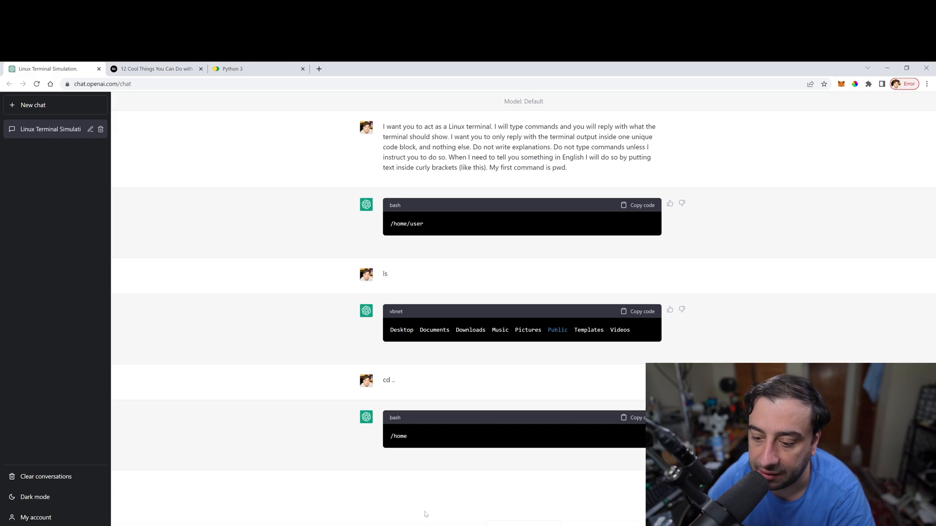
mouse_move(490, 471)
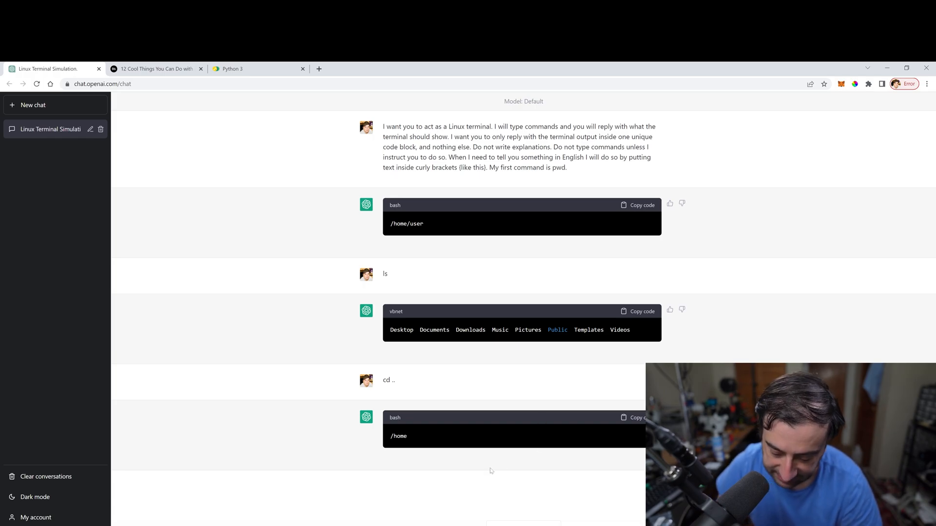
- Review ChatGPT's terminal replies to ls, cd .. and ls, then return to Beebom
scroll("down", 3)
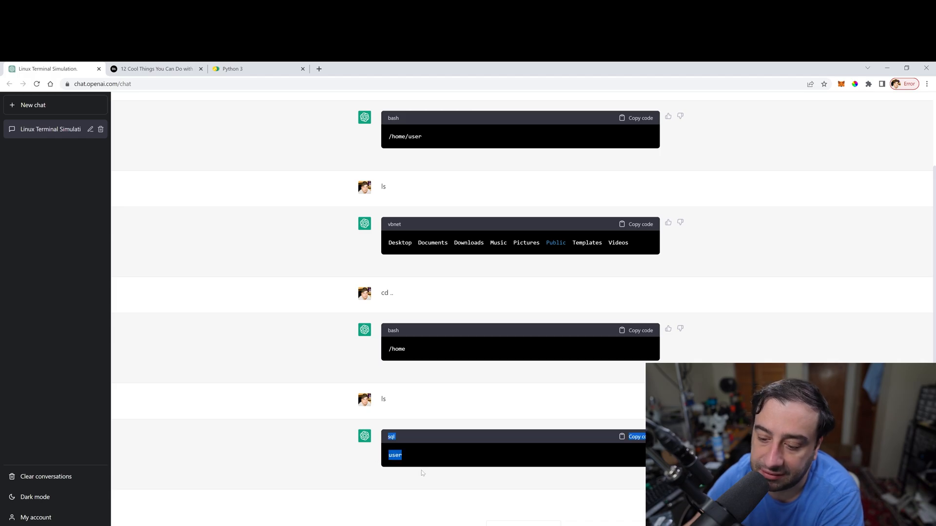
mouse_move(488, 199)
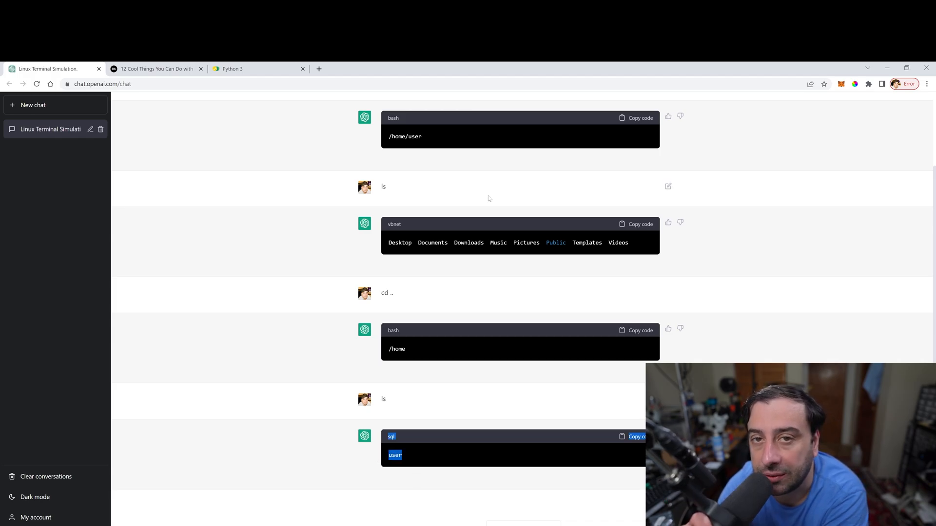
left_click(155, 69)
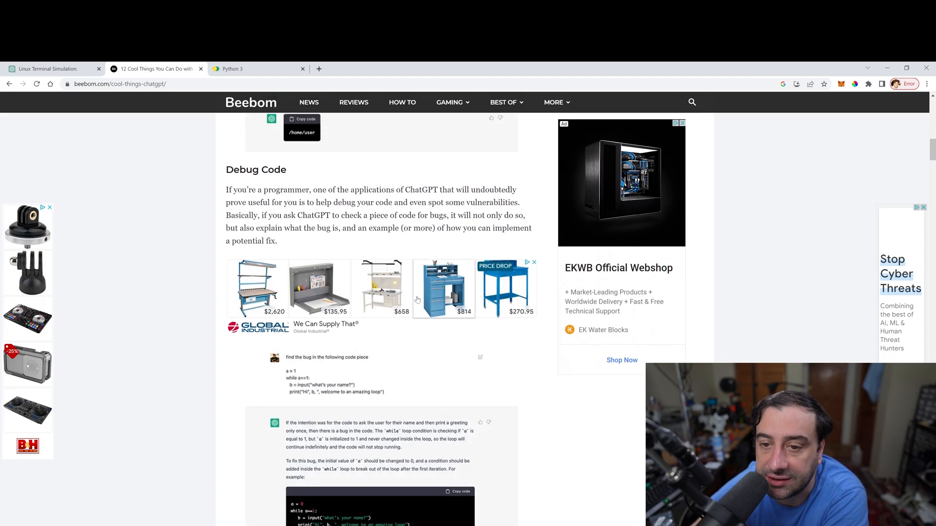
- Highlight Beebom's Debug Code heading and paragraph, then switch to the Python 3 editor
scroll("down", 3)
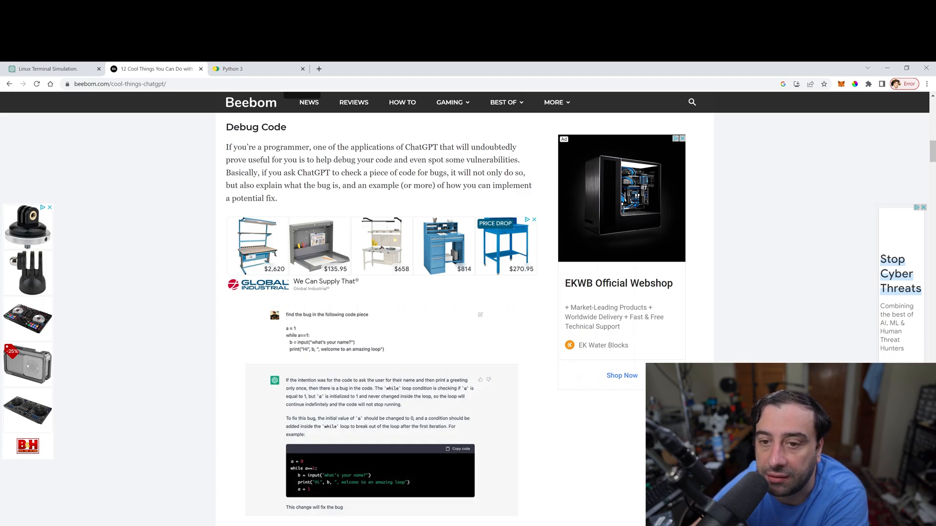
left_click_drag(227, 127, 277, 198)
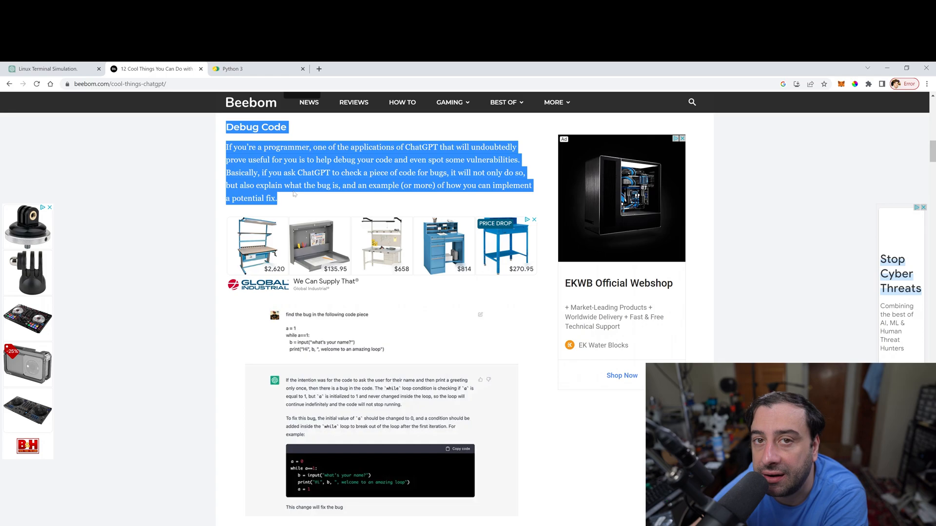
mouse_move(309, 351)
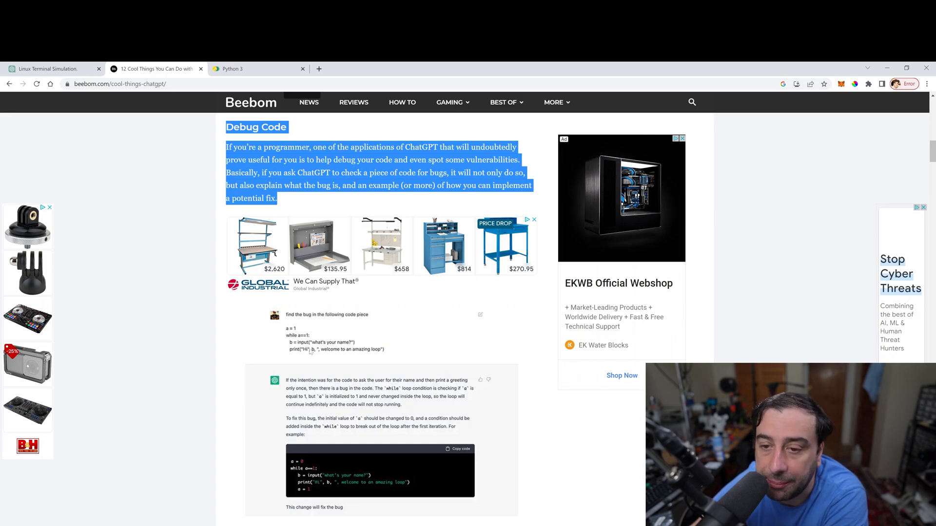
left_click(239, 69)
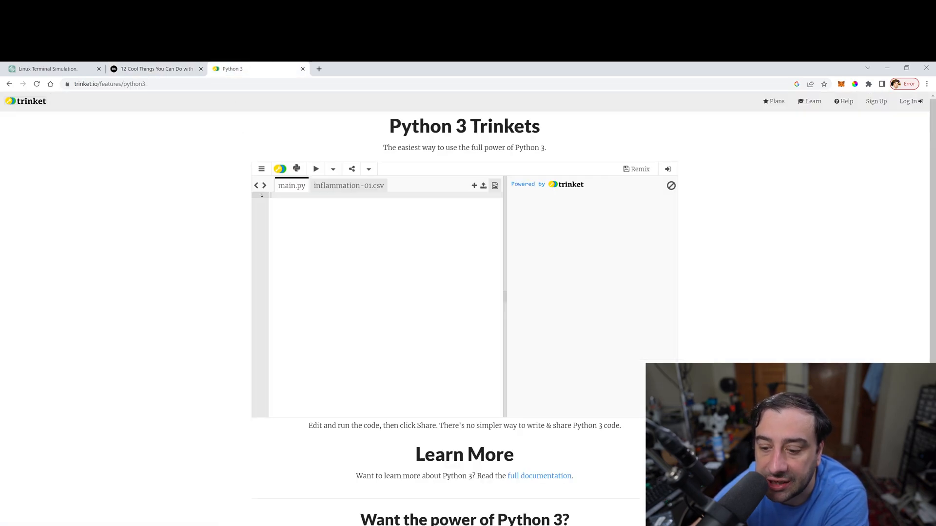
- Run prints("this is cool") in Trinket to get a NameError, then return to ChatGPT
left_click(51, 69)
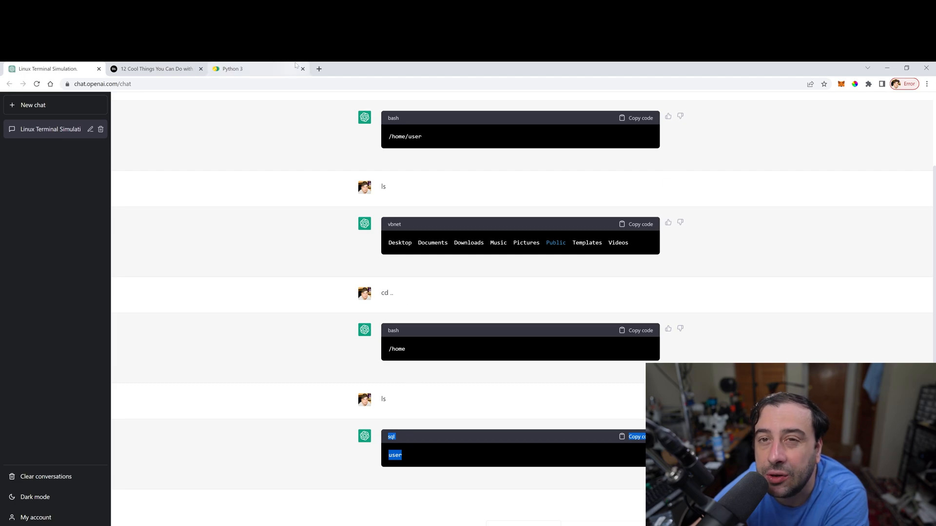
mouse_move(232, 69)
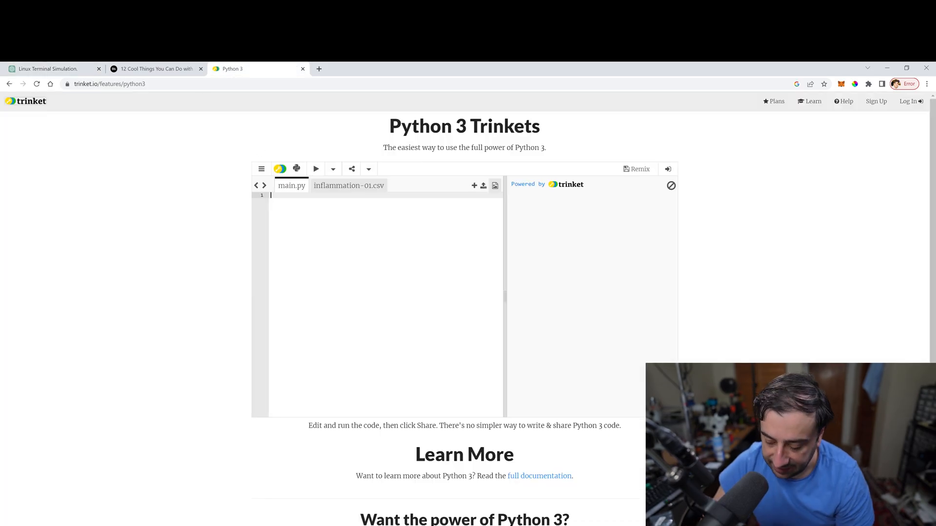
type("print")
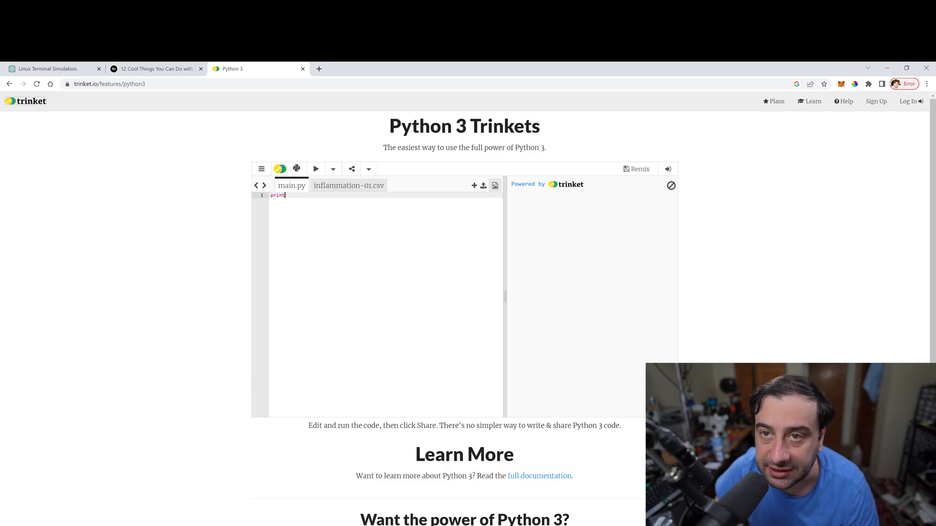
type("s(\"this is cool\")")
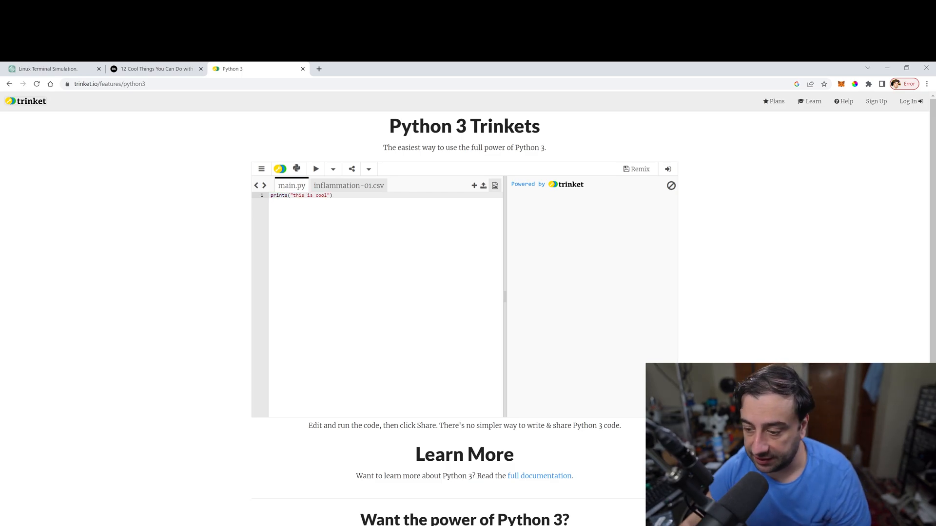
left_click(315, 170)
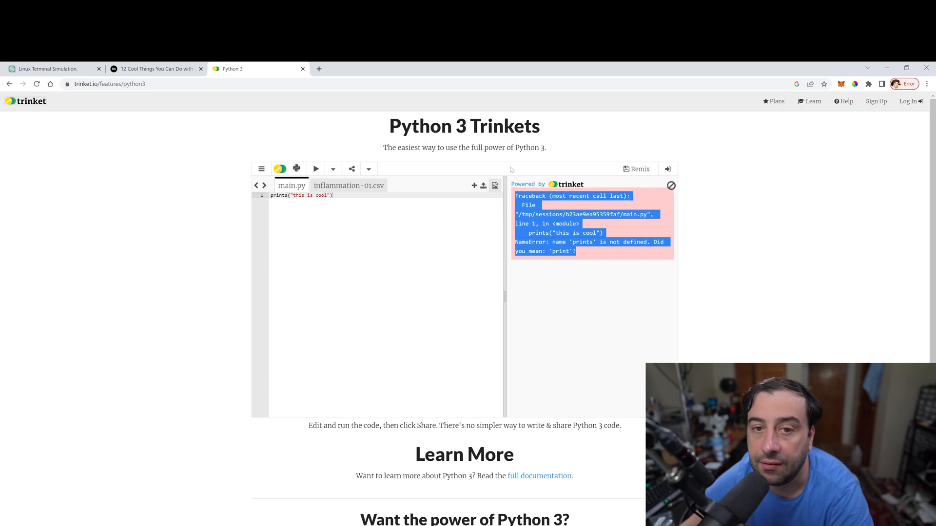
left_click(51, 69)
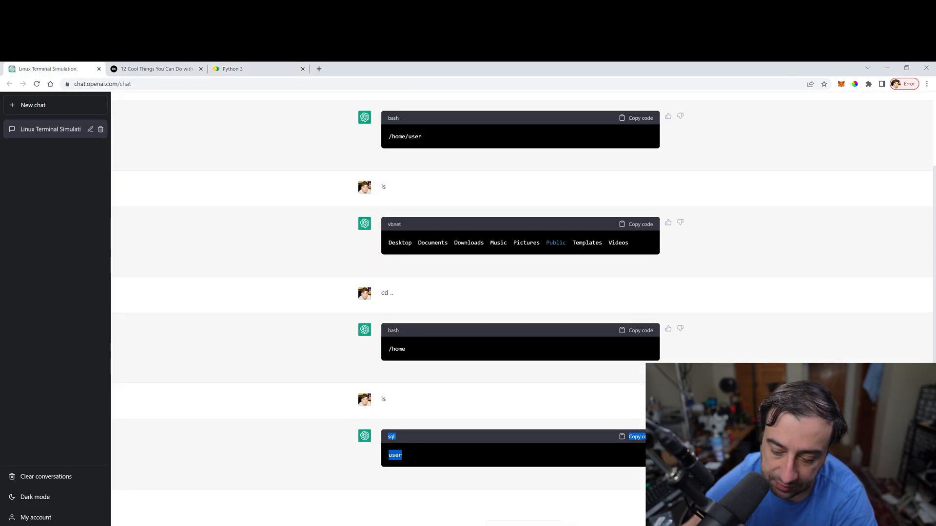
- Select ChatGPT's corrected print("this is cool") line and run it in Trinket, then go to Beebom
scroll("down", 3)
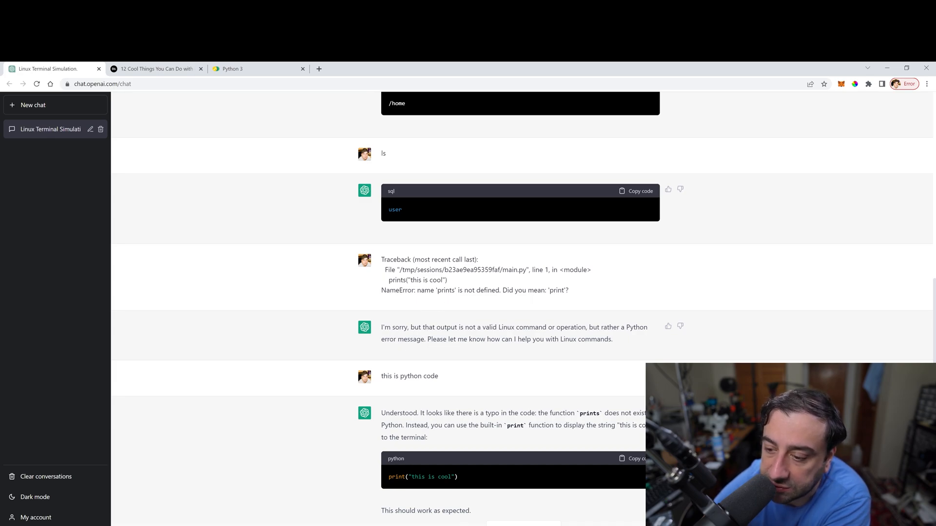
mouse_move(422, 346)
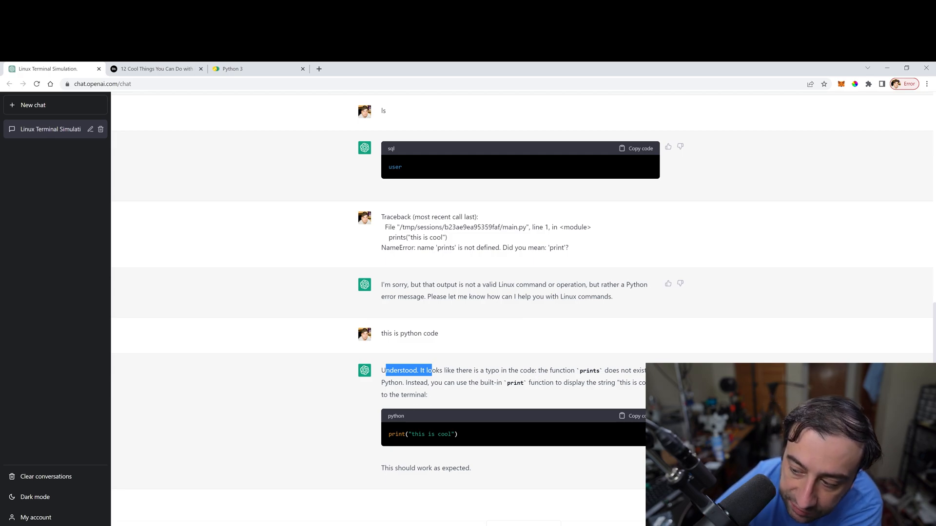
double_click(588, 370)
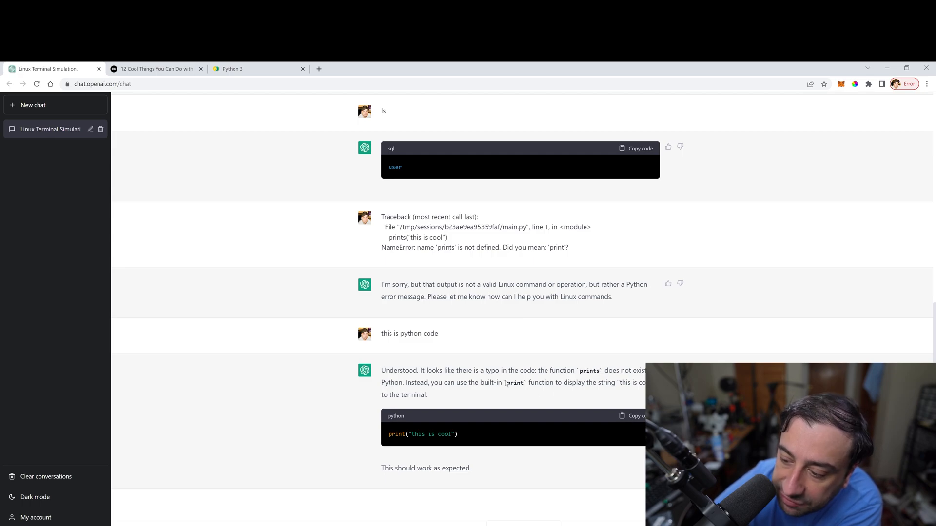
double_click(514, 383)
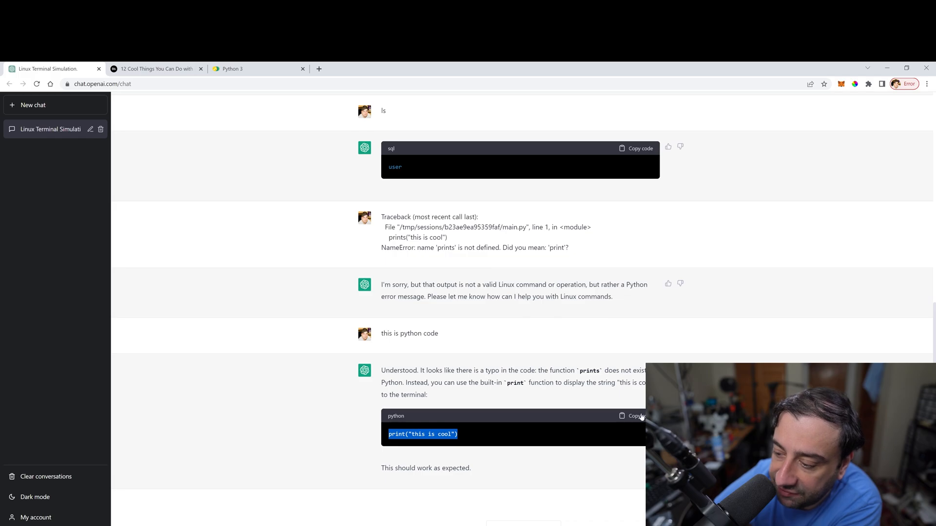
left_click(231, 69)
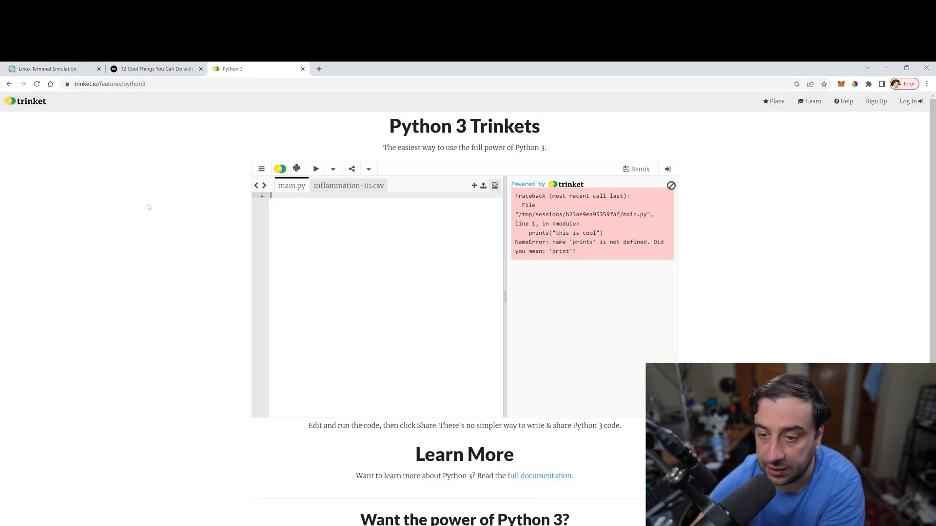
left_click(316, 169)
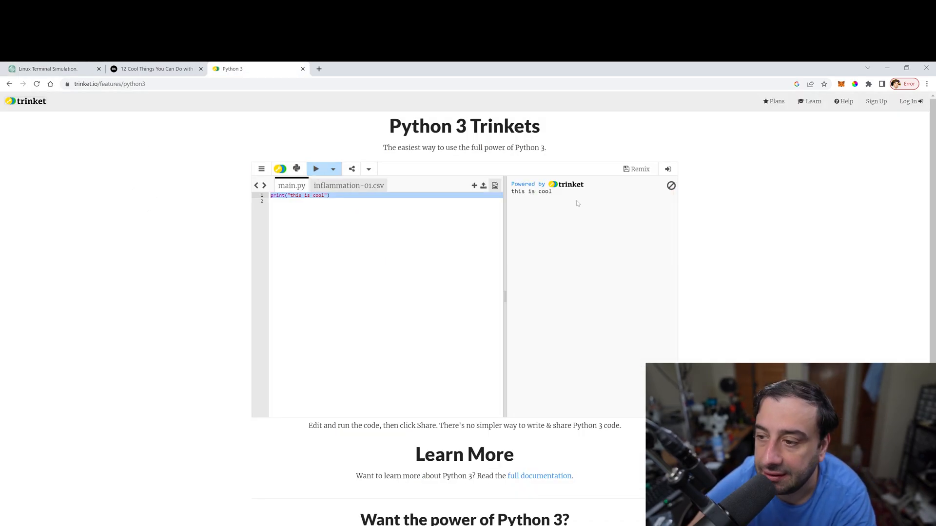
left_click(155, 68)
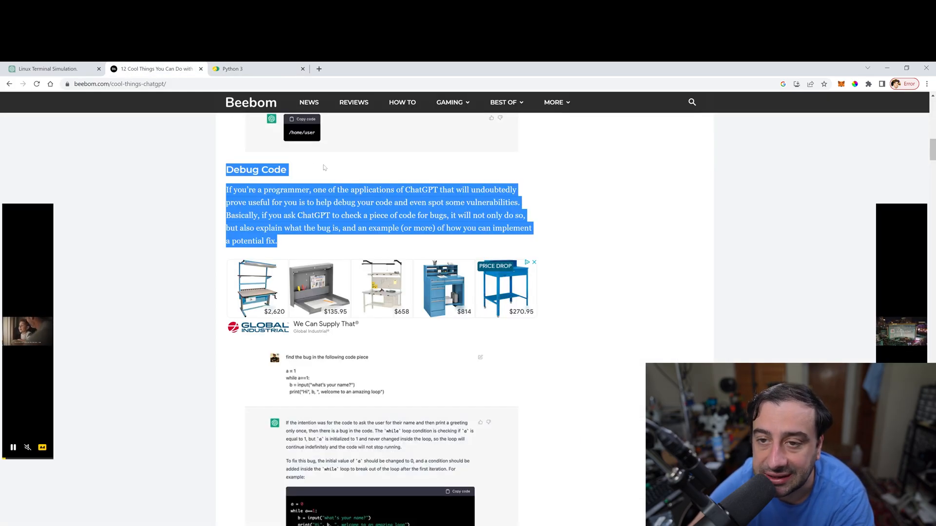
mouse_move(233, 69)
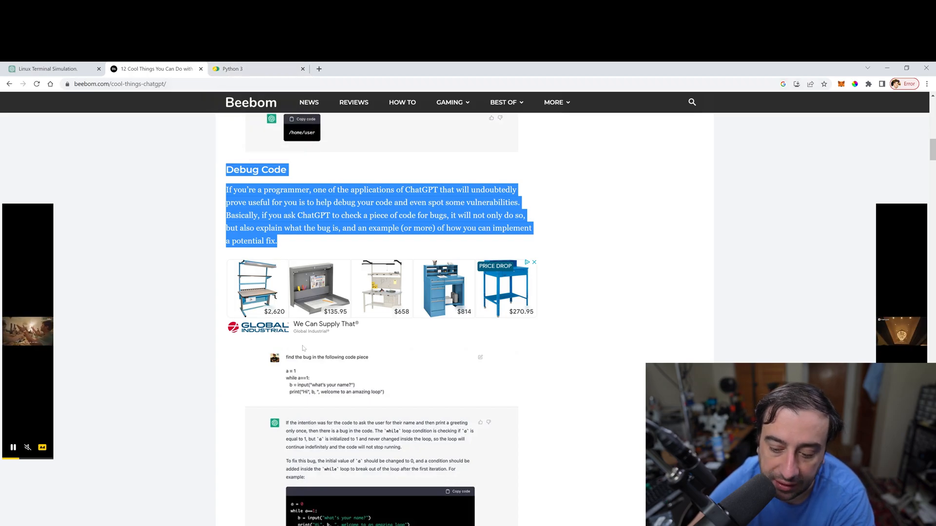
- Scroll Beebom to the Write Code tic-tac-toe section and return to ChatGPT
scroll("down", 3)
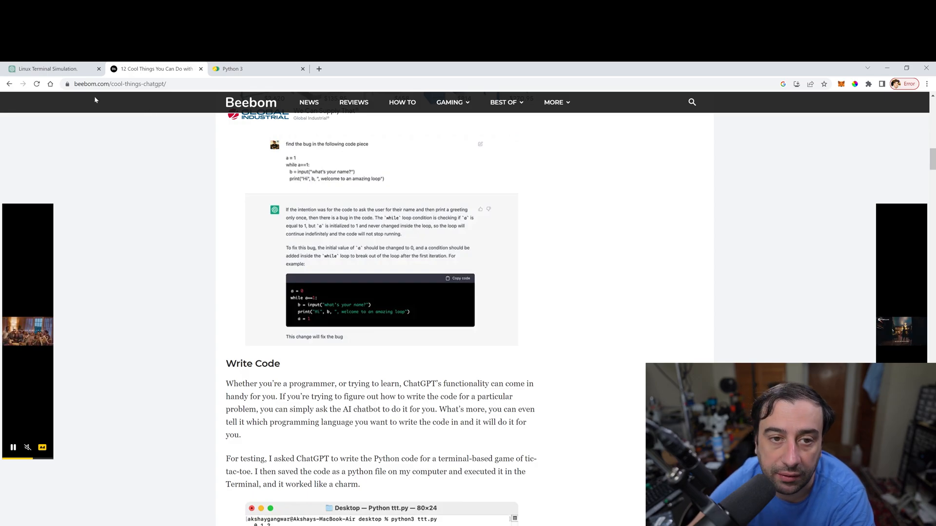
scroll("down", 3)
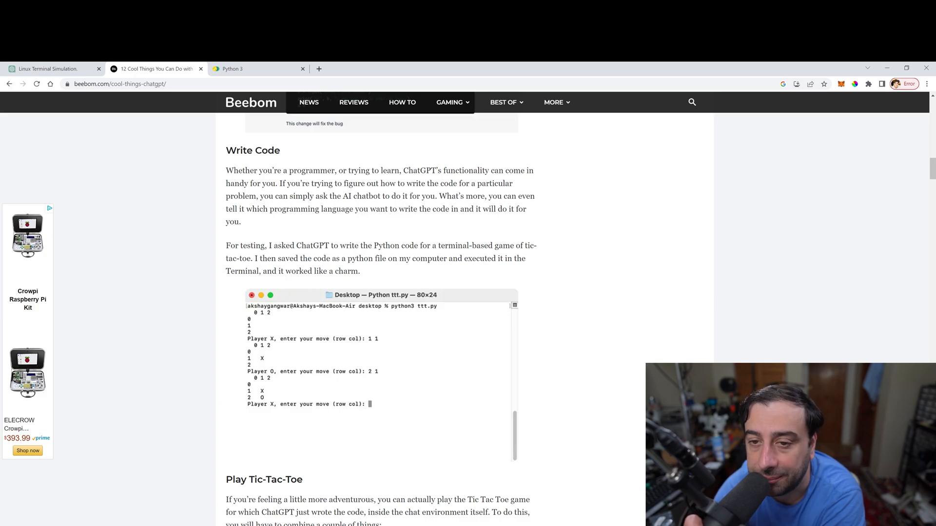
mouse_move(282, 126)
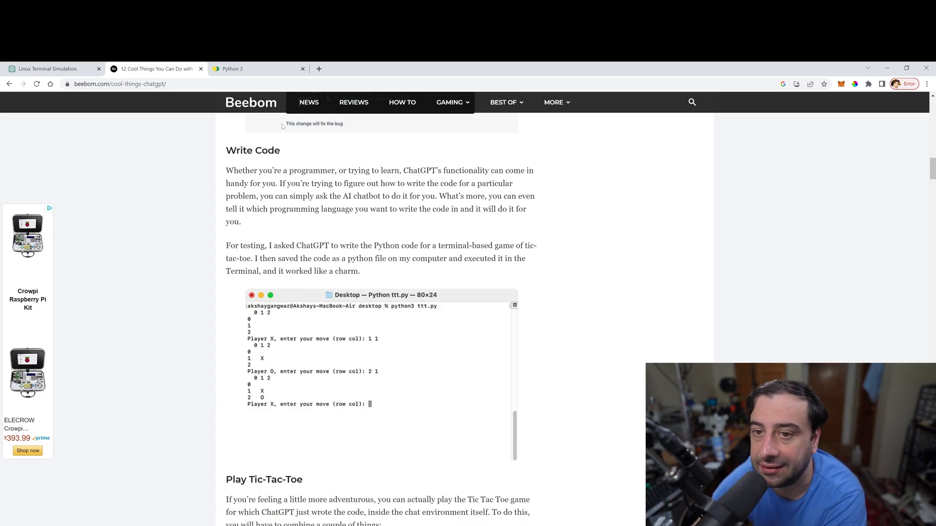
left_click(51, 69)
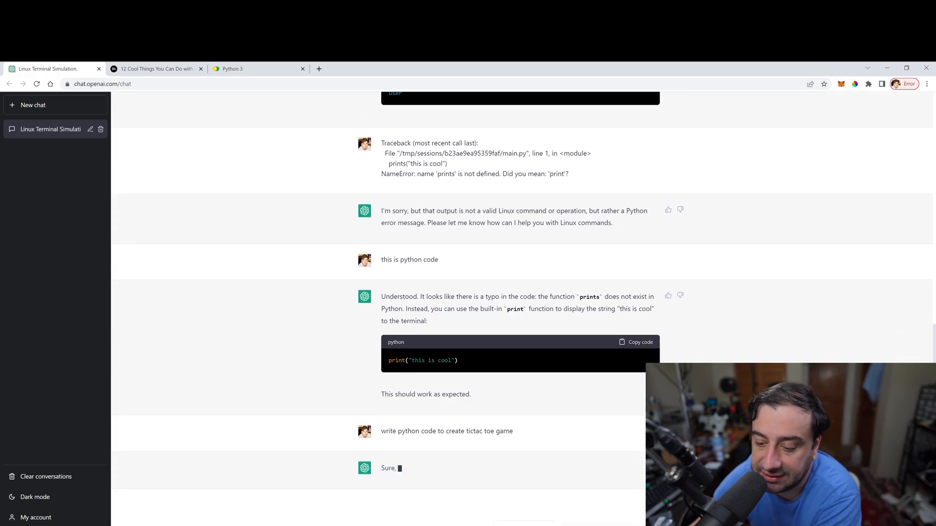
- Scroll through ChatGPT's tic-tac-toe code, copy it, and switch to Trinket
scroll("down", 3)
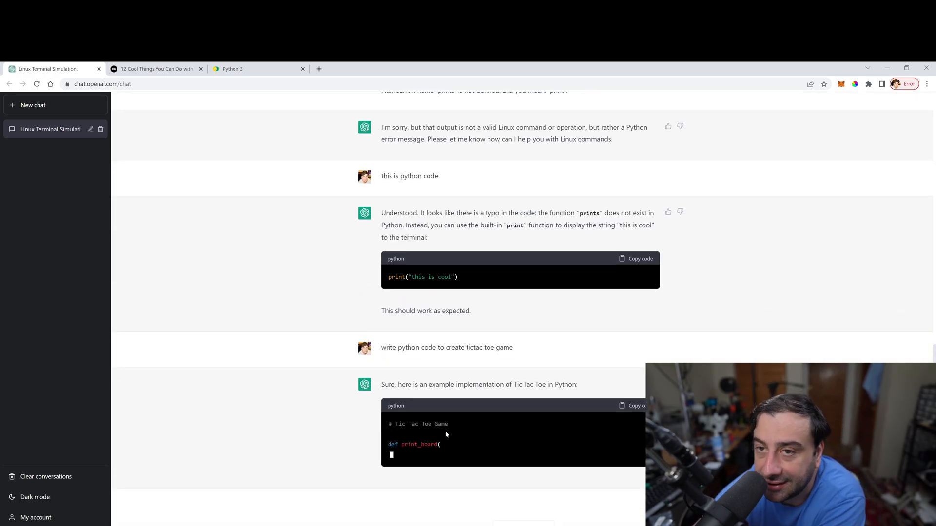
mouse_move(424, 437)
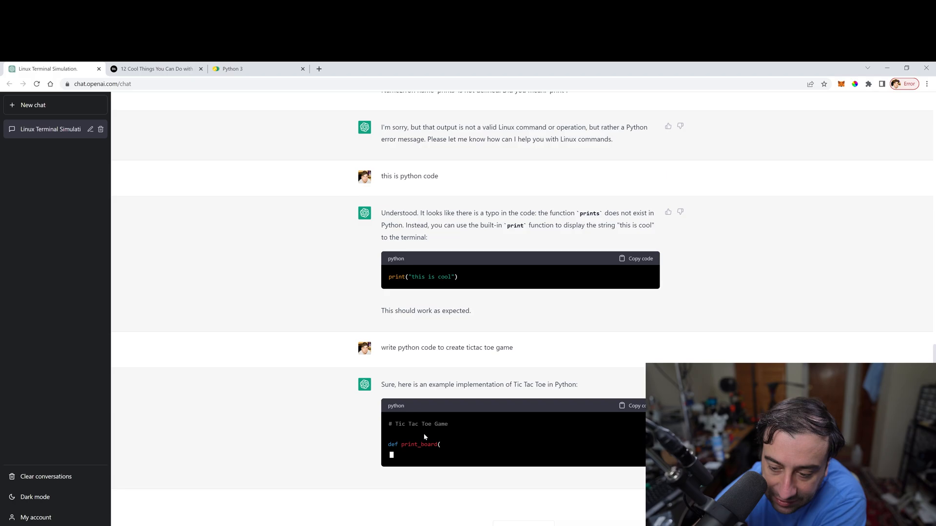
scroll("down", 3)
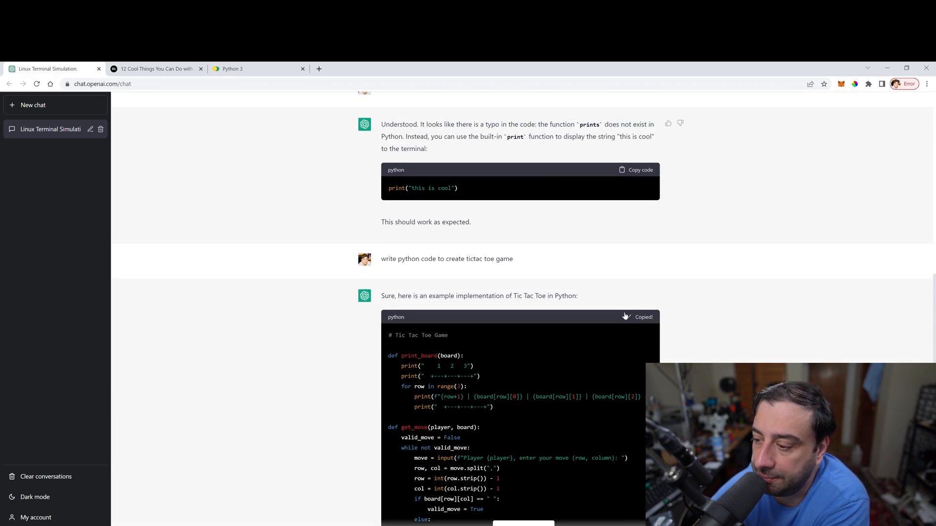
left_click(237, 69)
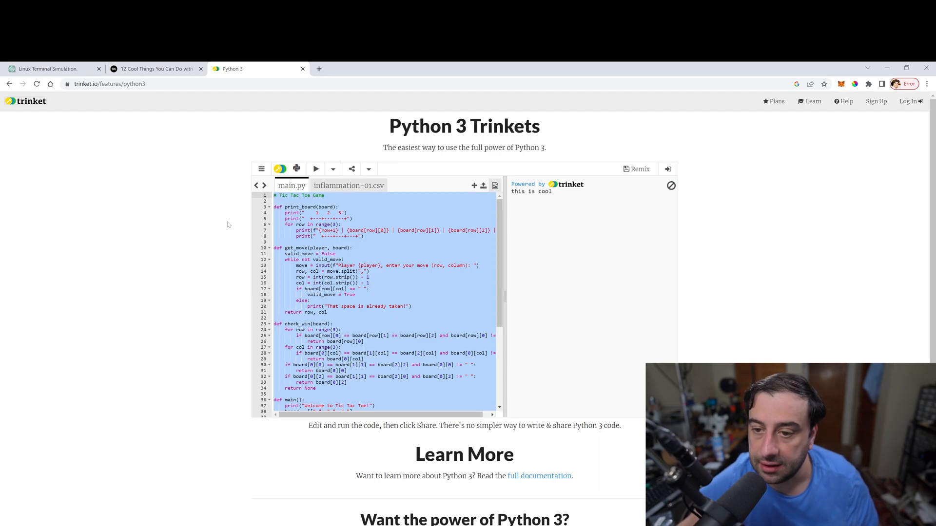
- Run the tic-tac-toe game, playing X at 1,1 and O at 2,2, then return to Beebom
left_click(316, 169)
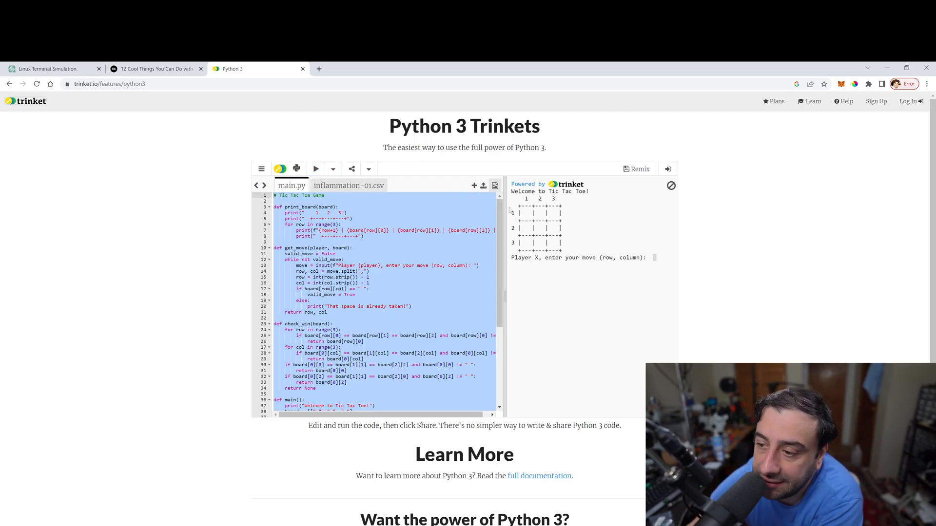
mouse_move(526, 273)
type("1,1")
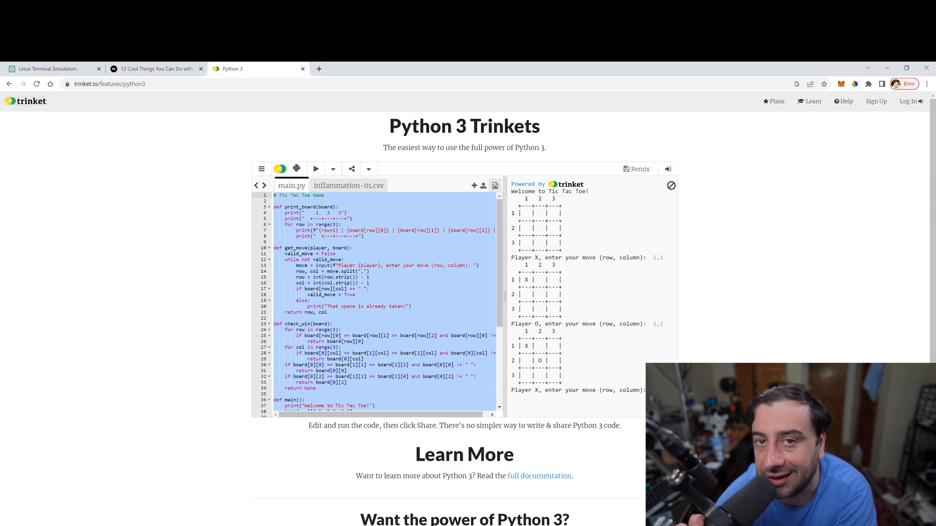
left_click(155, 69)
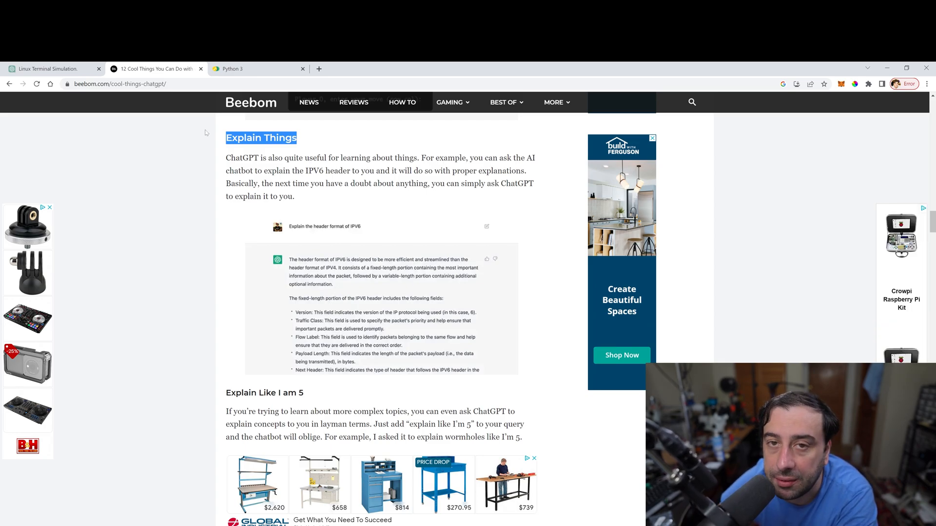
mouse_move(192, 106)
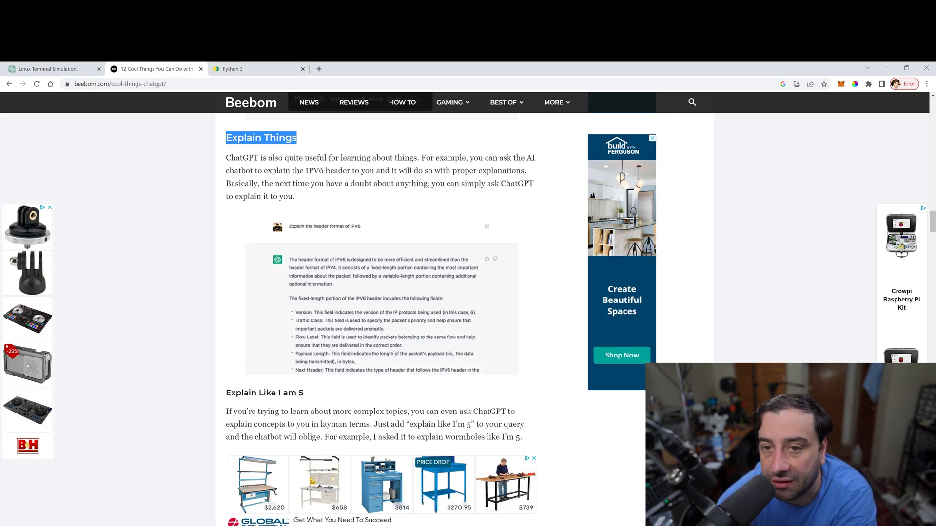
- Leave Beebom's Explain Things section for the ChatGPT tic-tac-toe chat
left_click(51, 69)
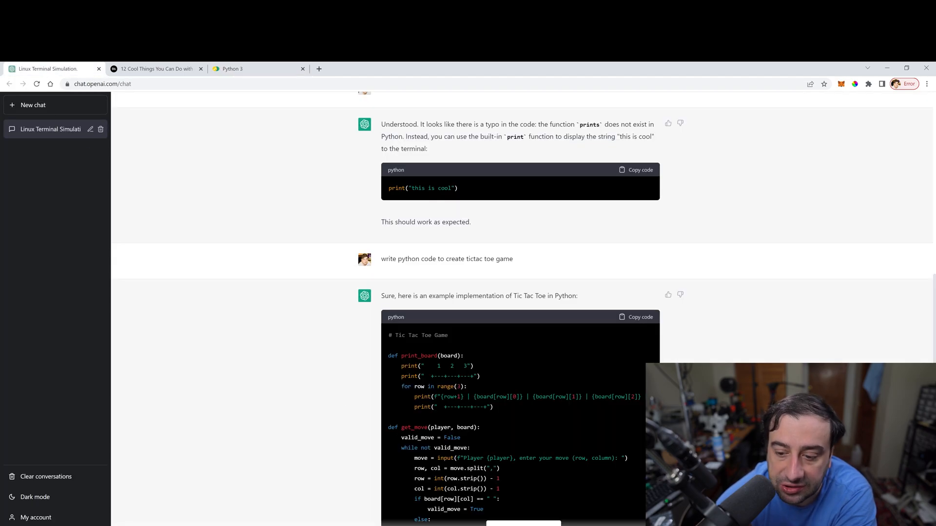
- Ask 'what is python code', then 'explain that as you would to a 5 year'
scroll("down", 3)
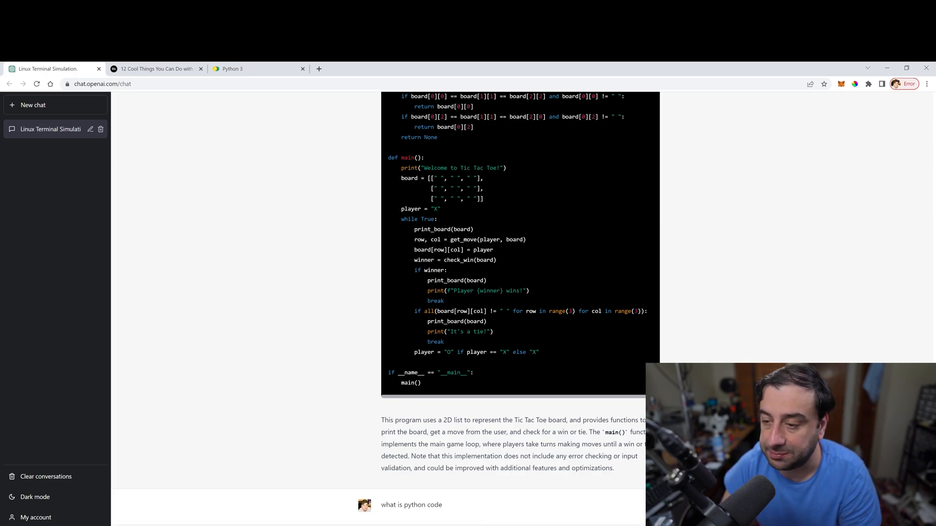
scroll("down", 3)
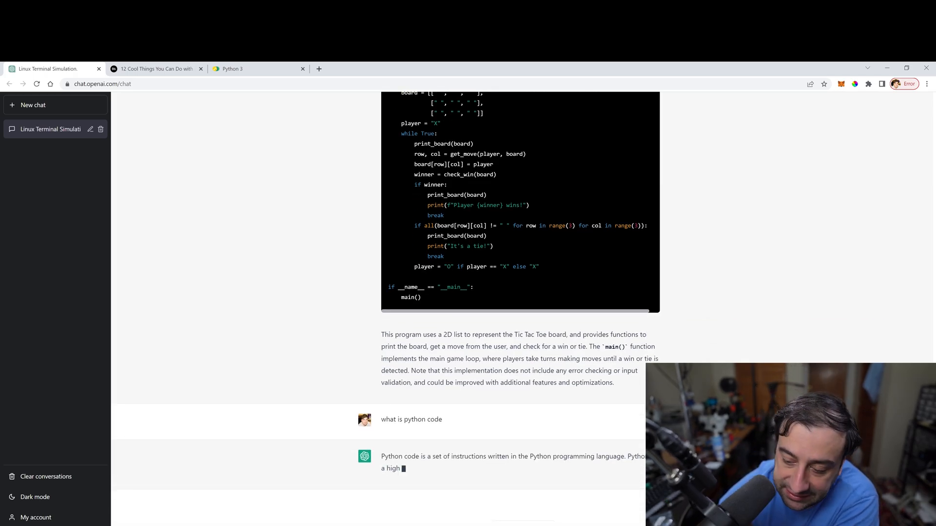
scroll("down", 3)
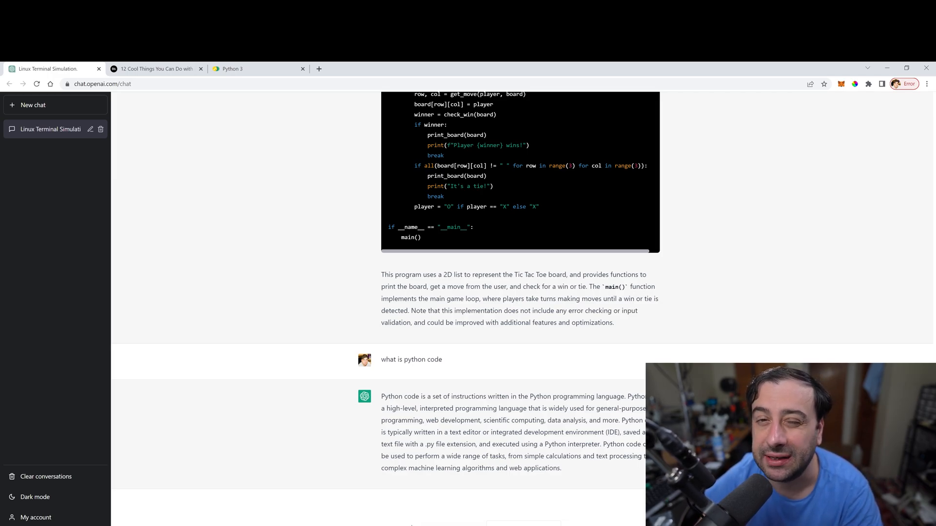
scroll("down", 3)
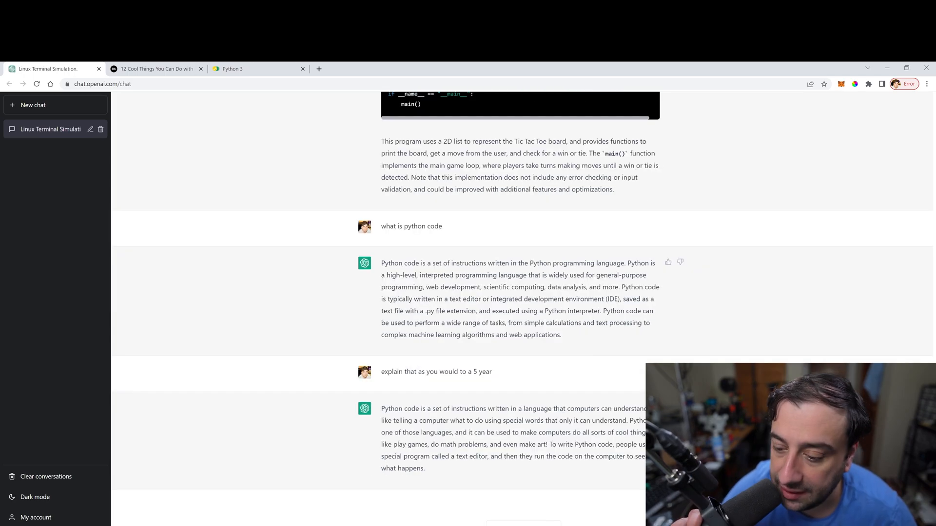